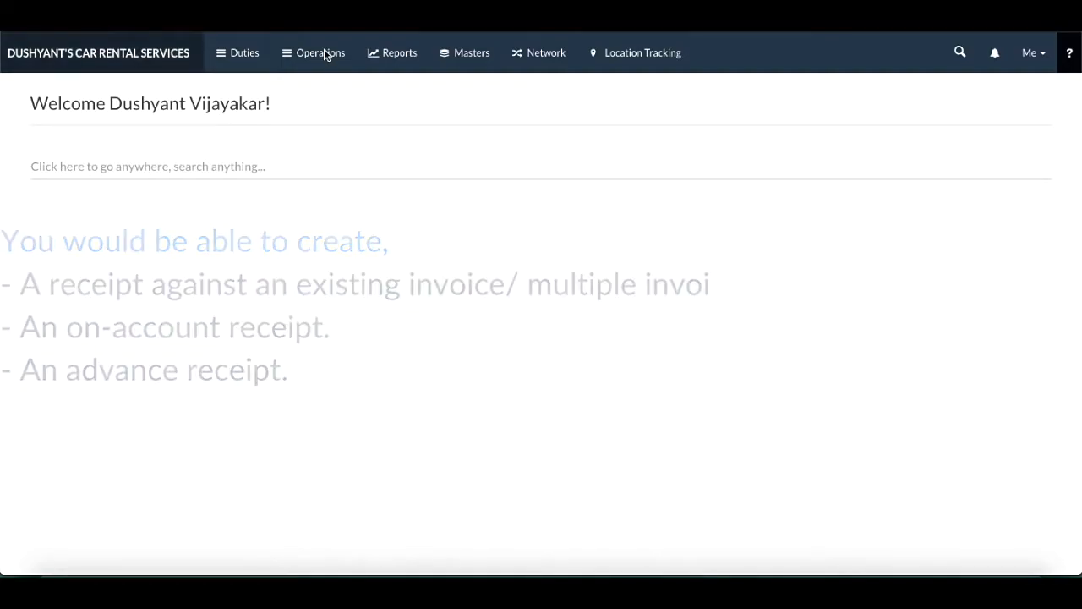
Step: Show the Receipts list from the Operations menu
click(321, 53)
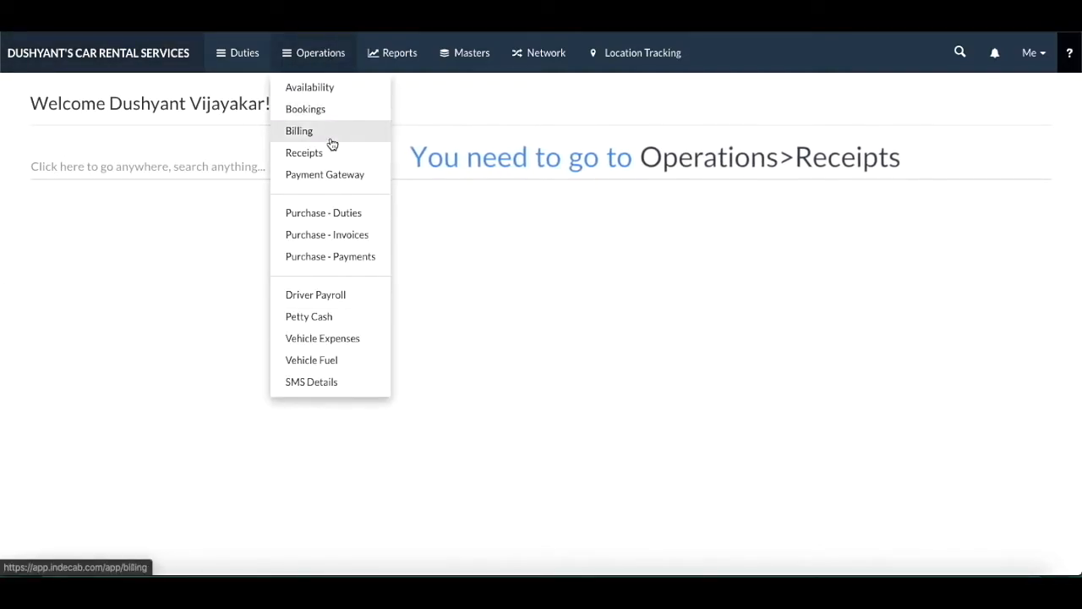
click(305, 152)
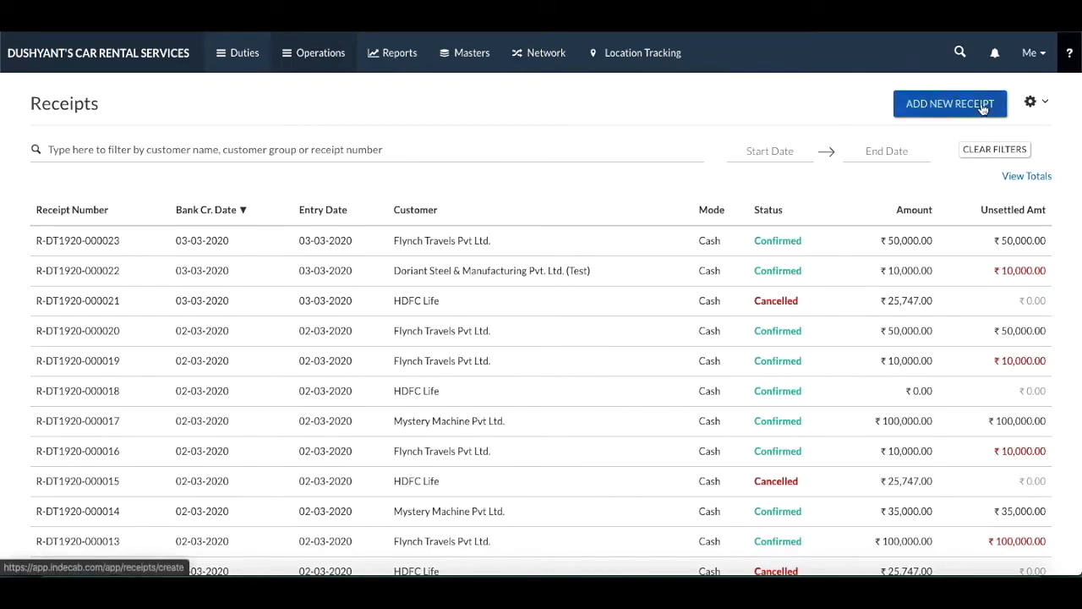
mouse_move(974, 103)
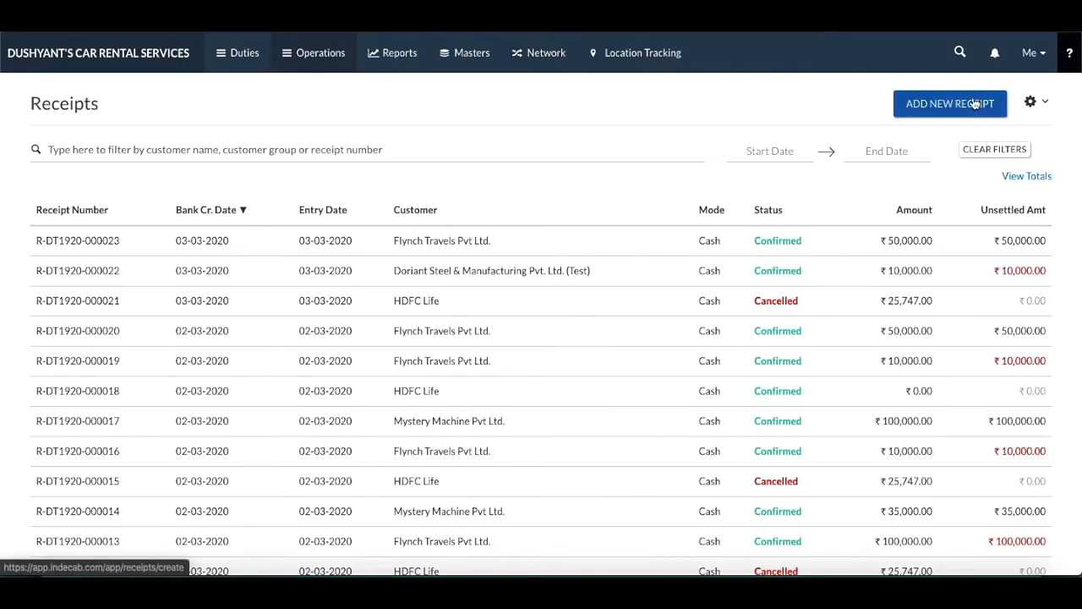
click(950, 103)
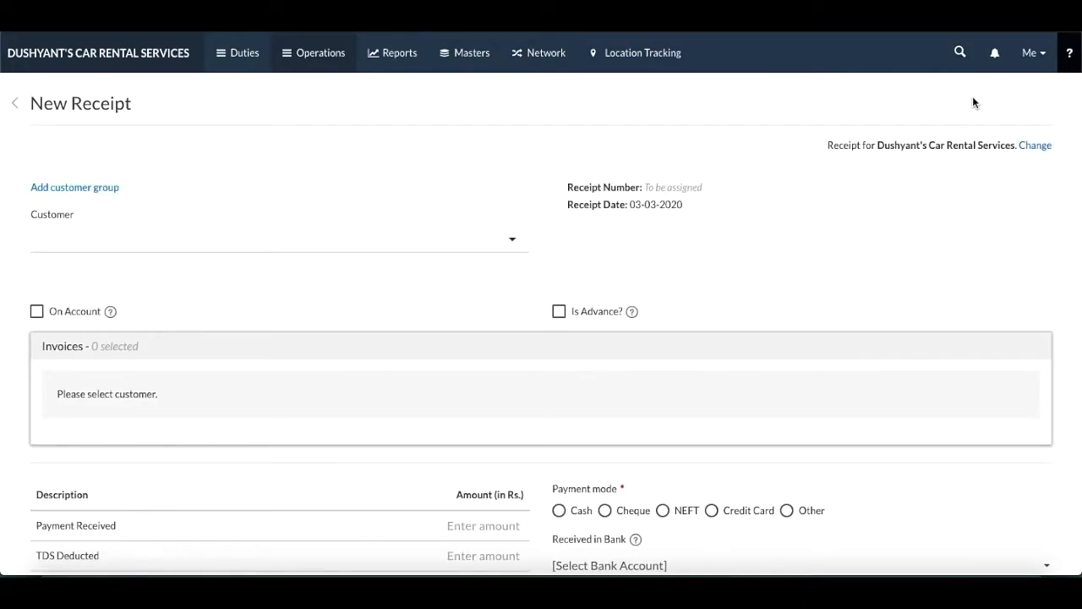
mouse_move(717, 247)
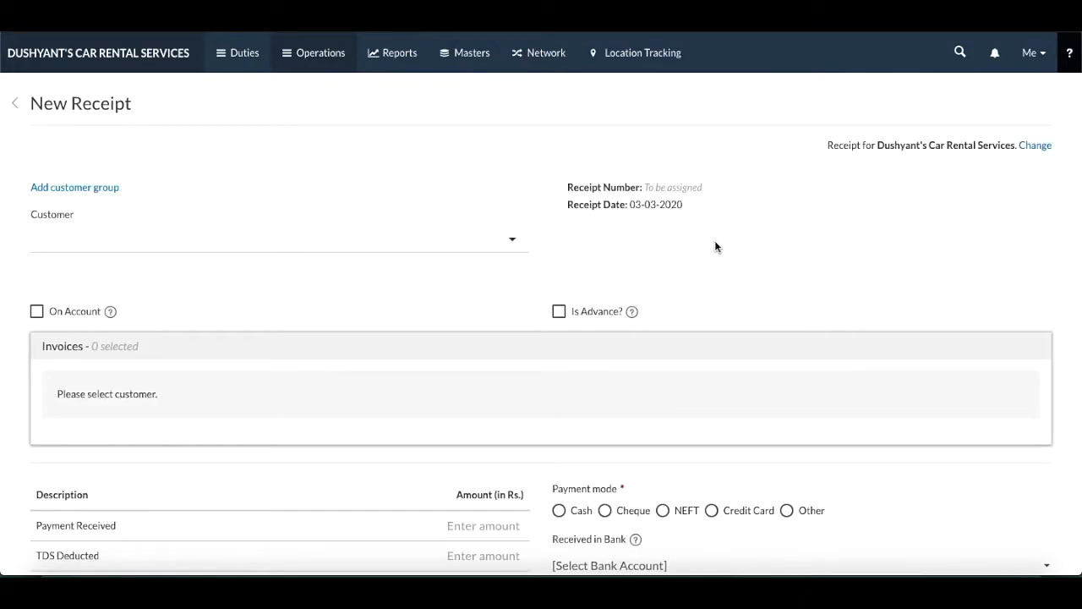
mouse_move(463, 278)
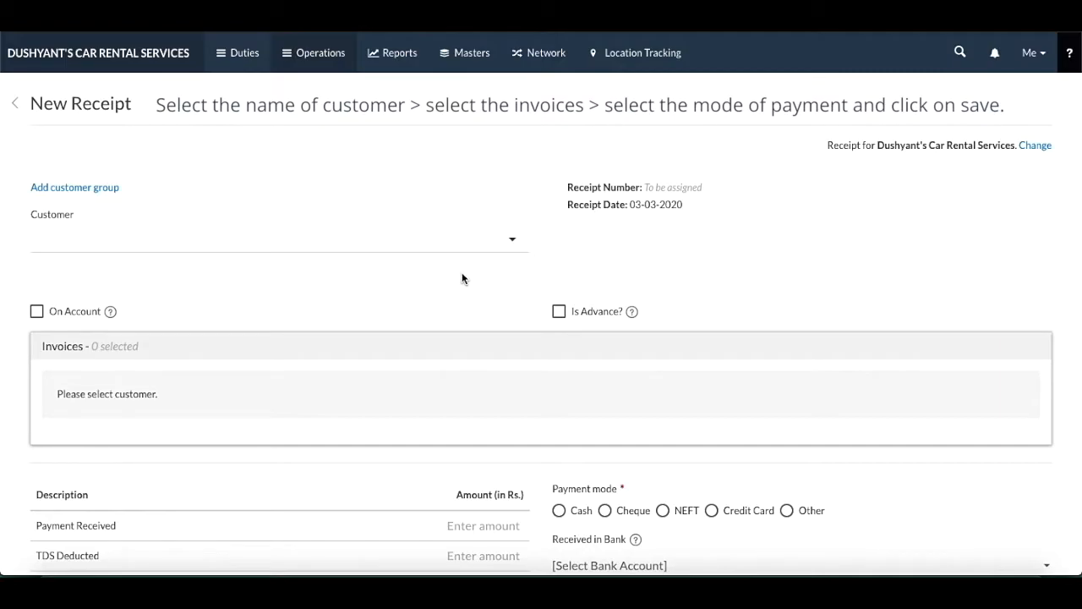
mouse_move(496, 255)
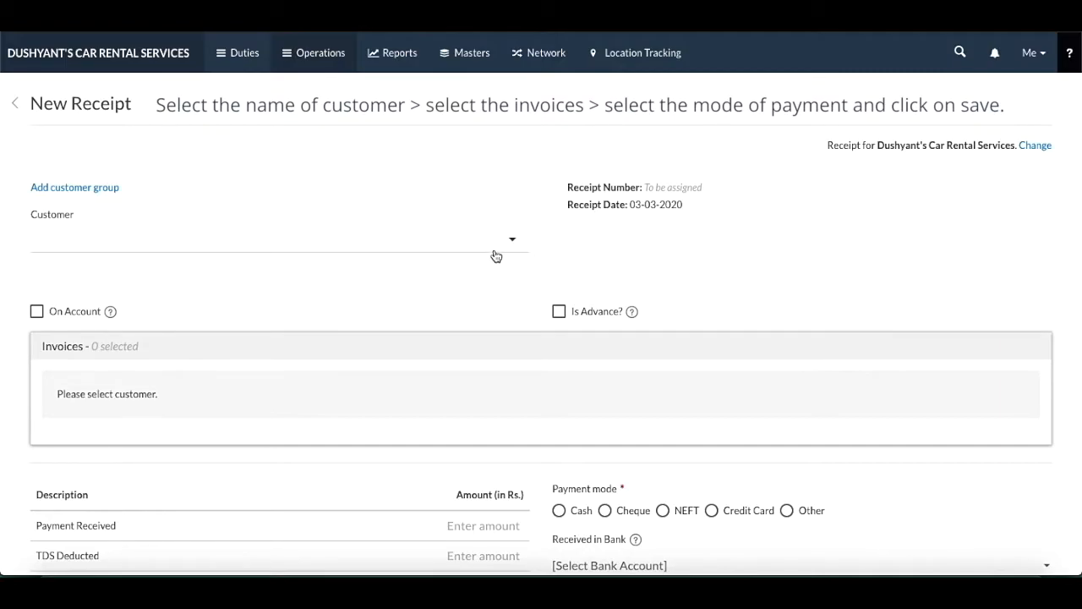
click(279, 241)
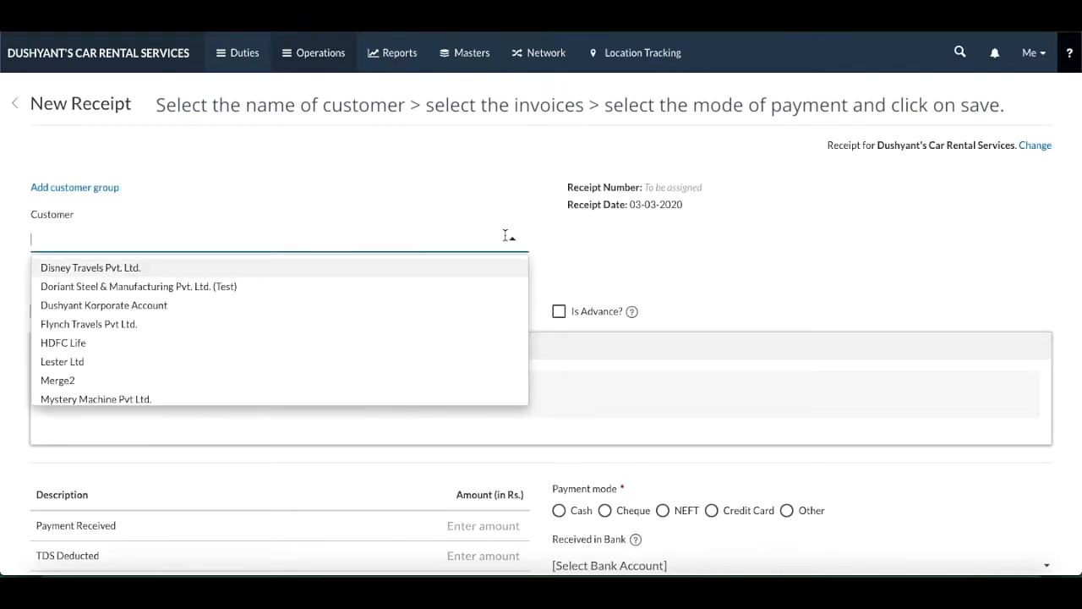
click(61, 341)
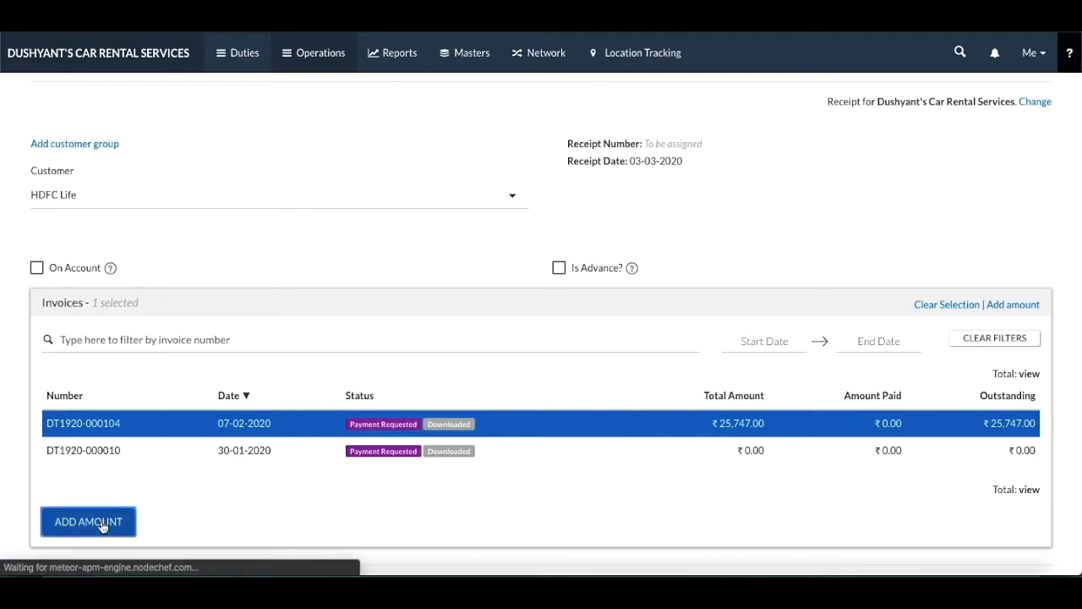
Step: Add the invoice's ₹25,747 to the receipt, set payment mode to Cash and save it
click(88, 521)
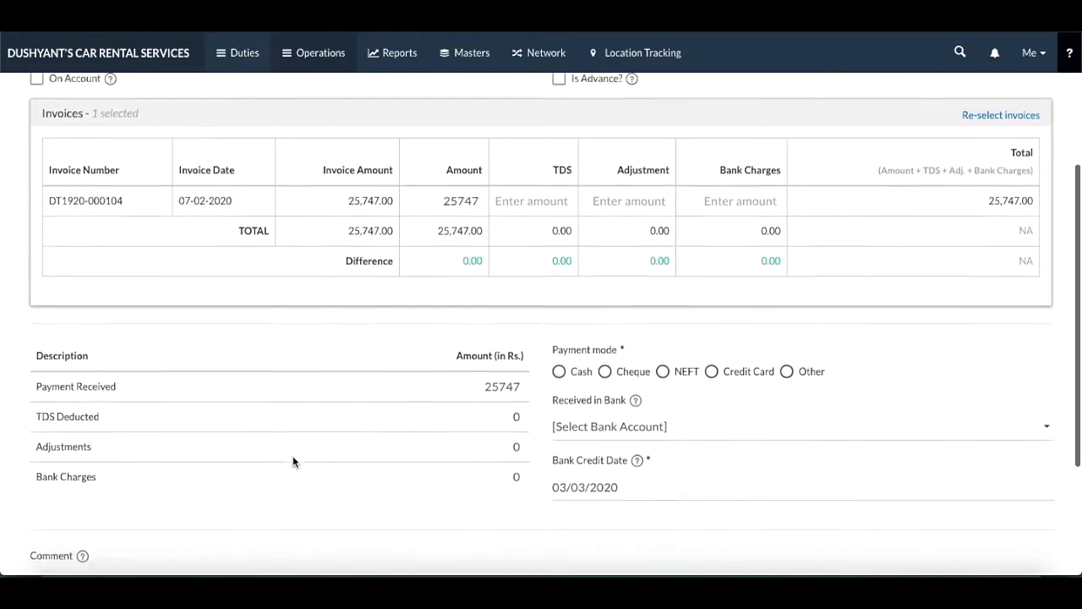
scroll(down, 3)
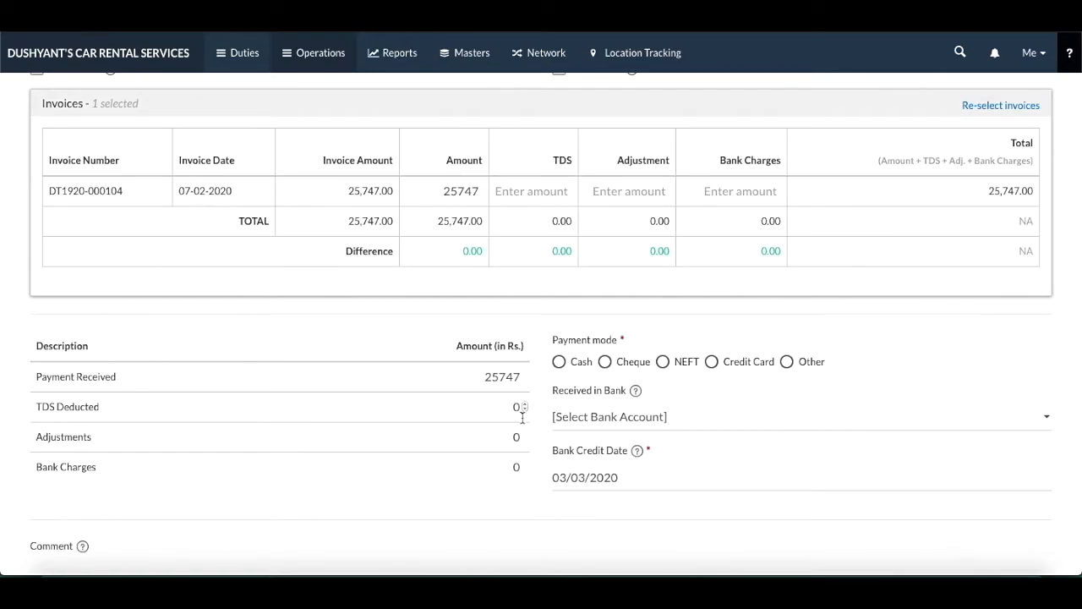
scroll(down, 3)
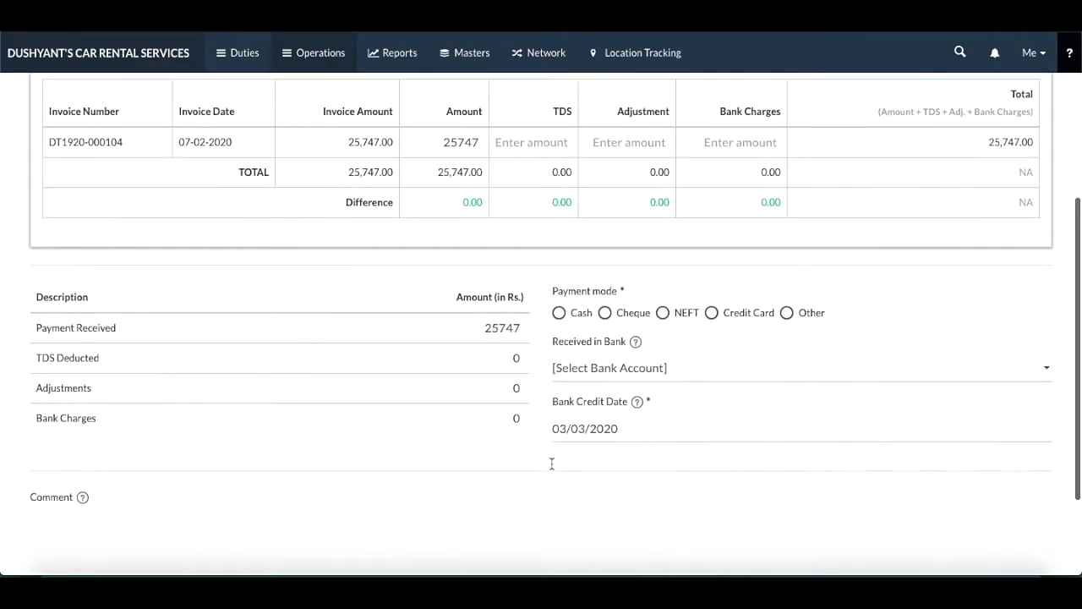
click(558, 313)
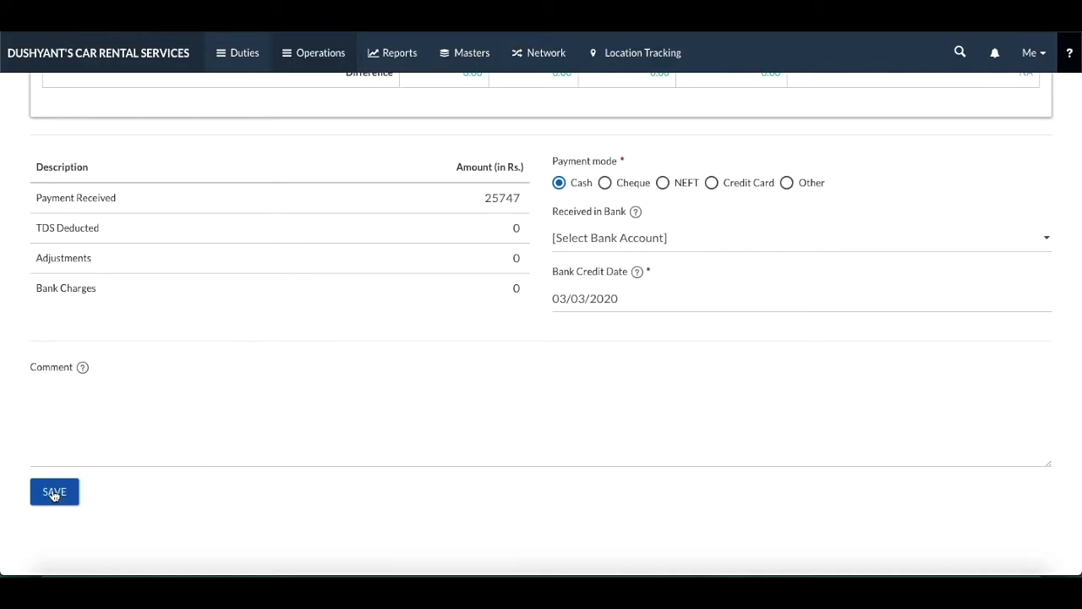
click(54, 490)
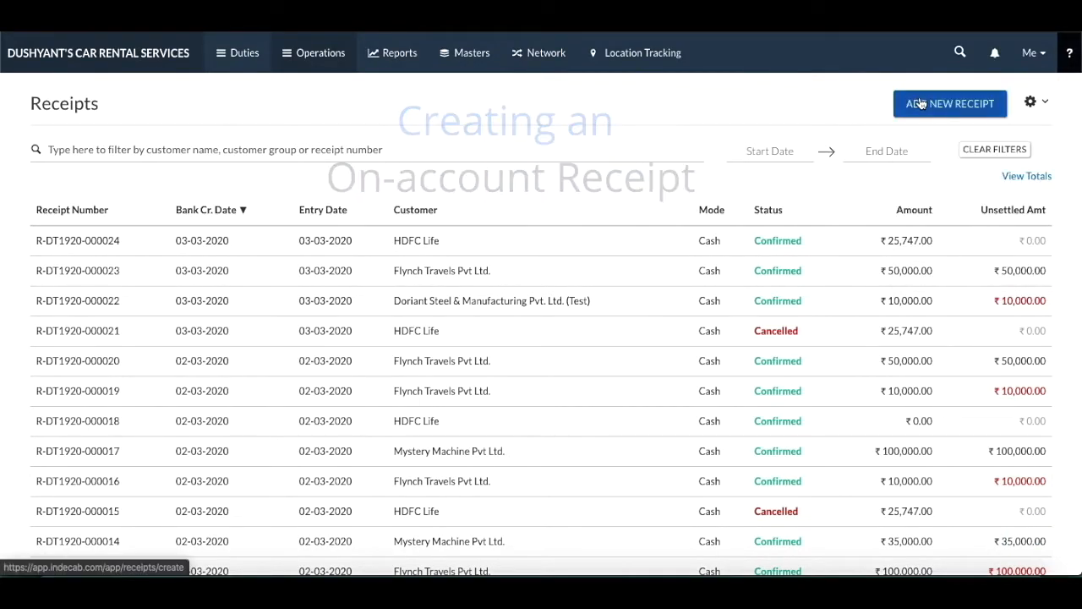
Step: Start another new receipt for Flynch Travels Pvt Ltd. marked as On Account
click(950, 103)
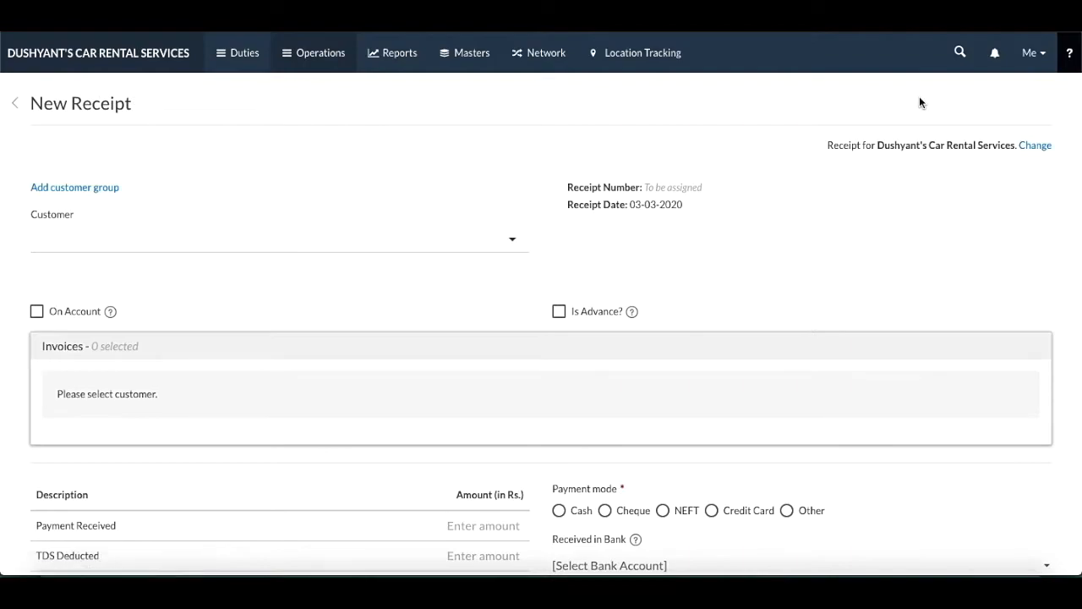
mouse_move(903, 105)
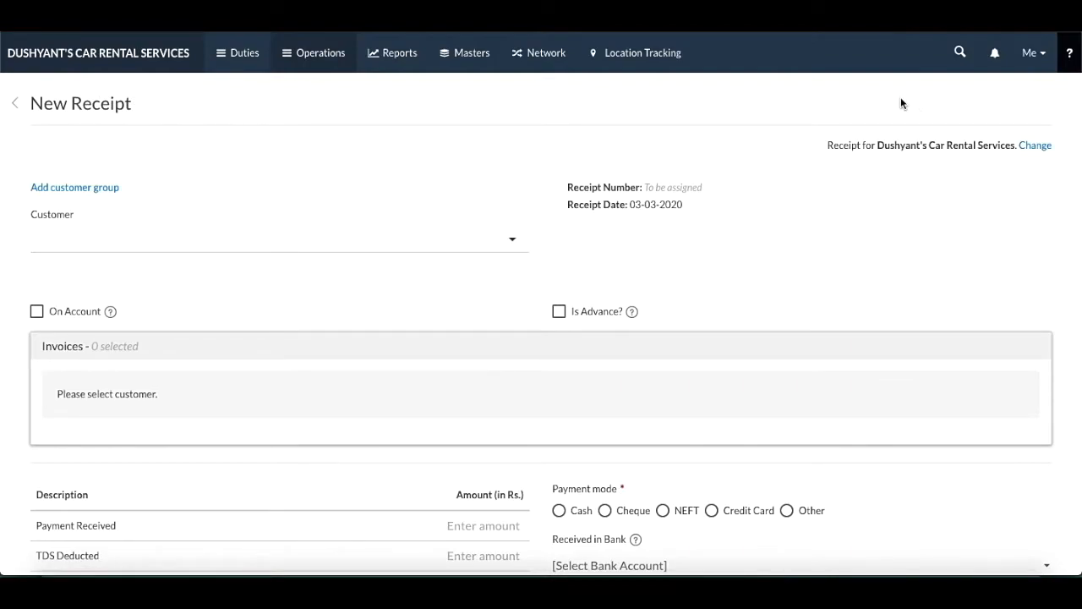
mouse_move(463, 244)
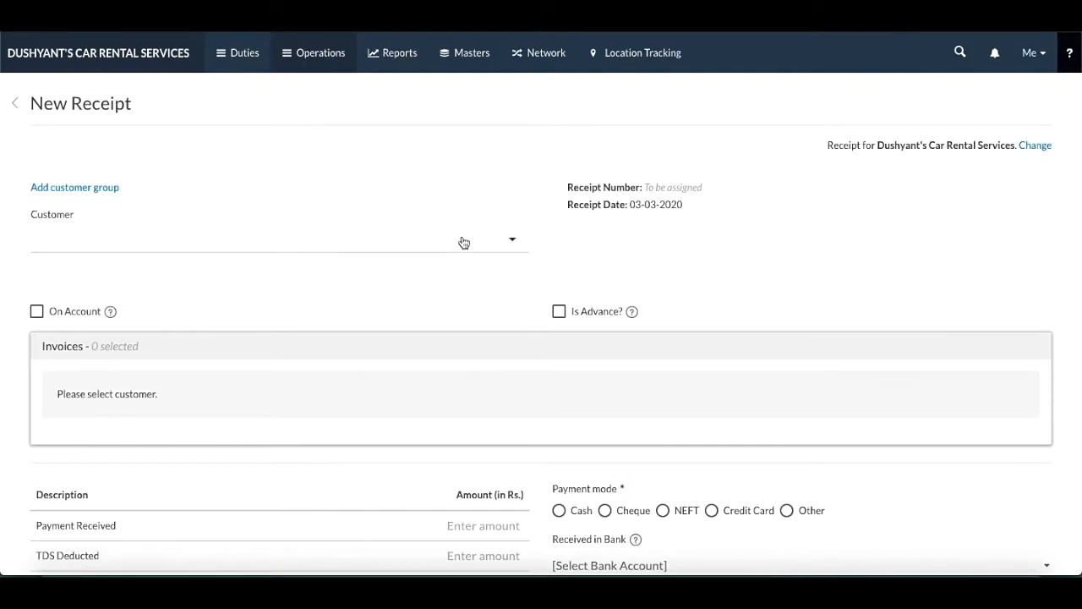
click(279, 241)
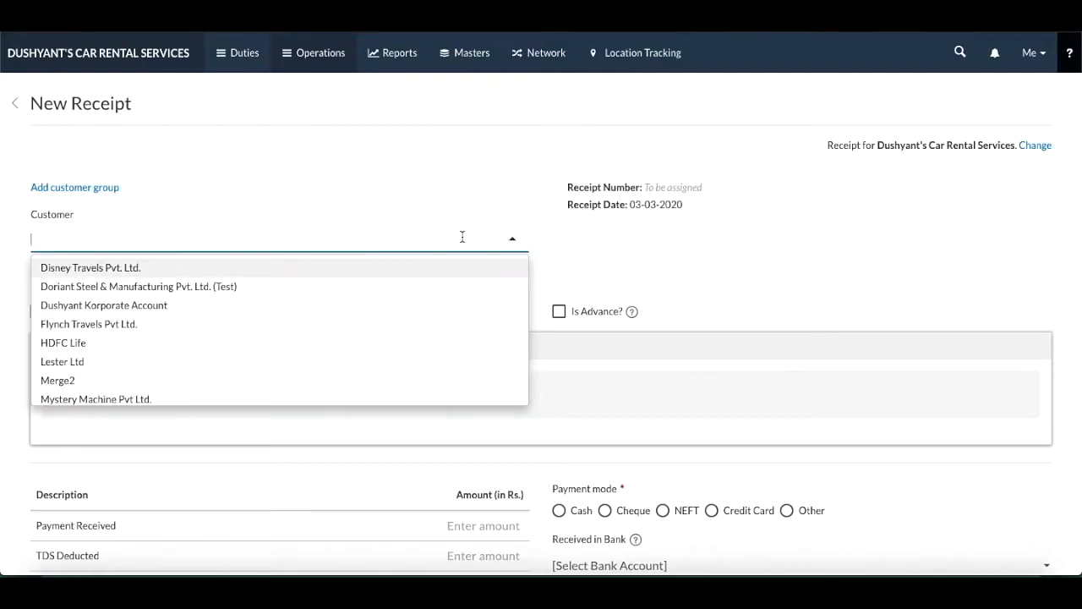
mouse_move(445, 244)
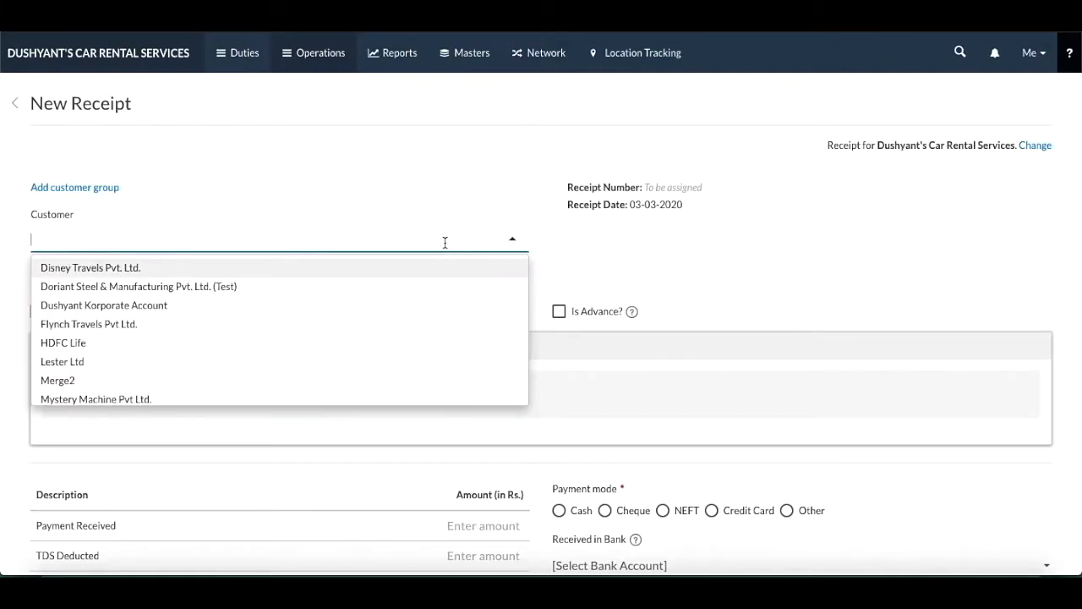
mouse_move(396, 335)
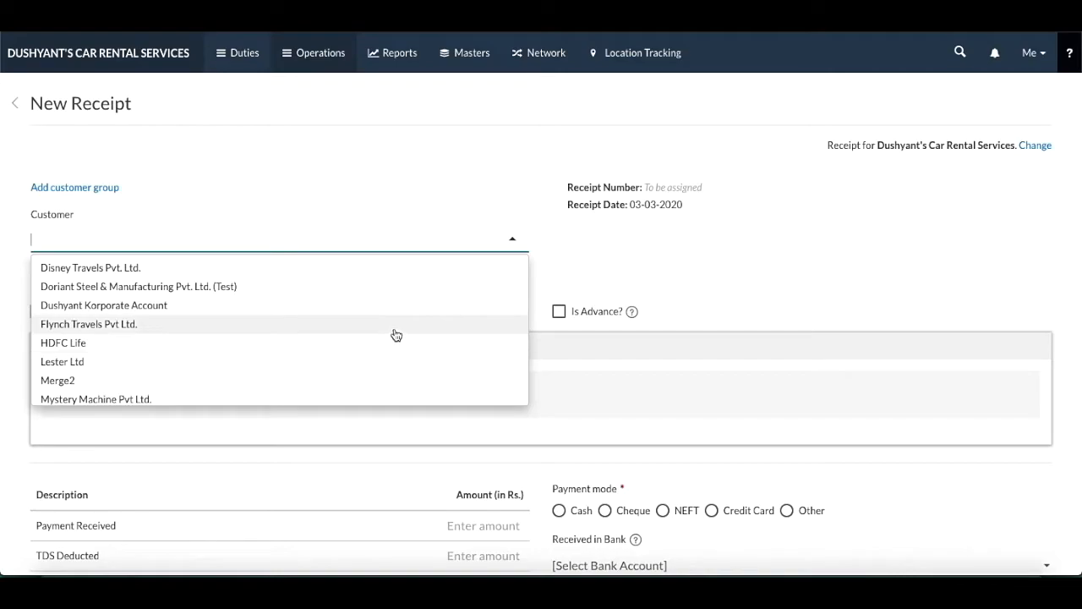
click(88, 325)
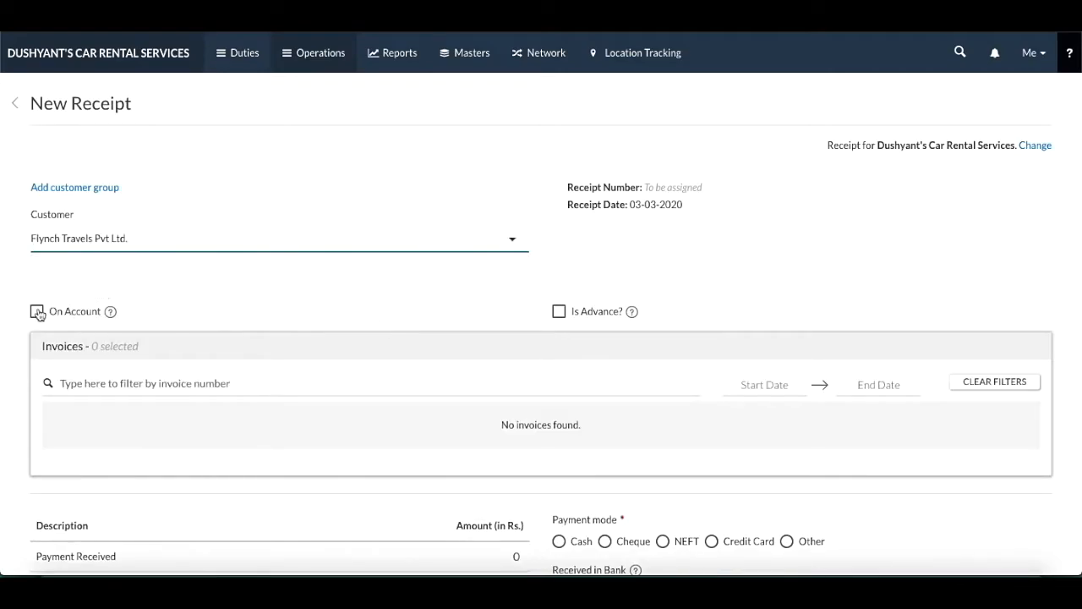
click(37, 311)
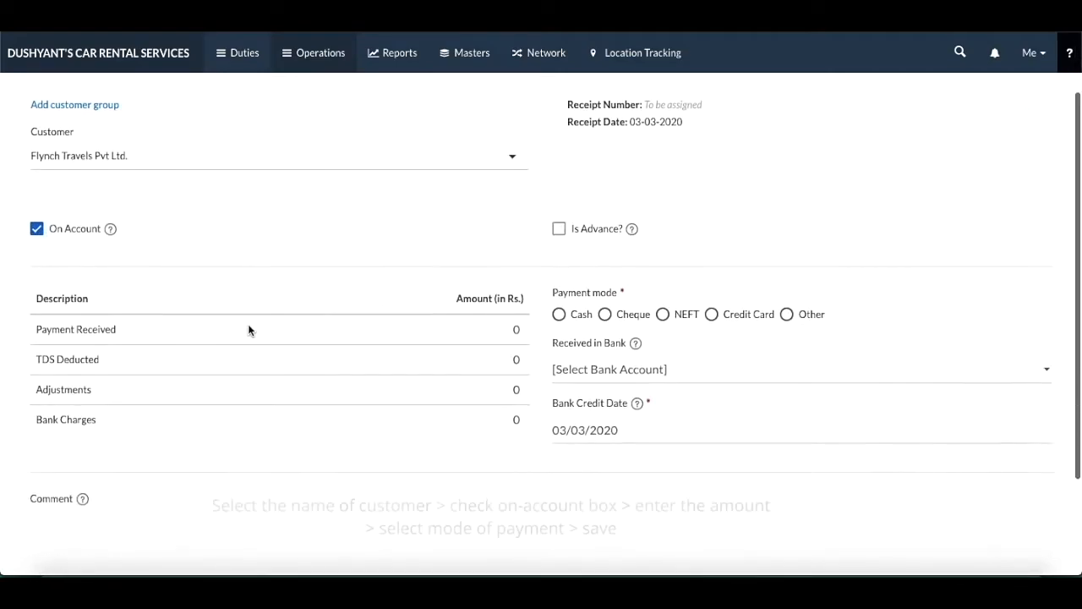
Step: Record 10000 received in Cash and save the on-account receipt
click(515, 328)
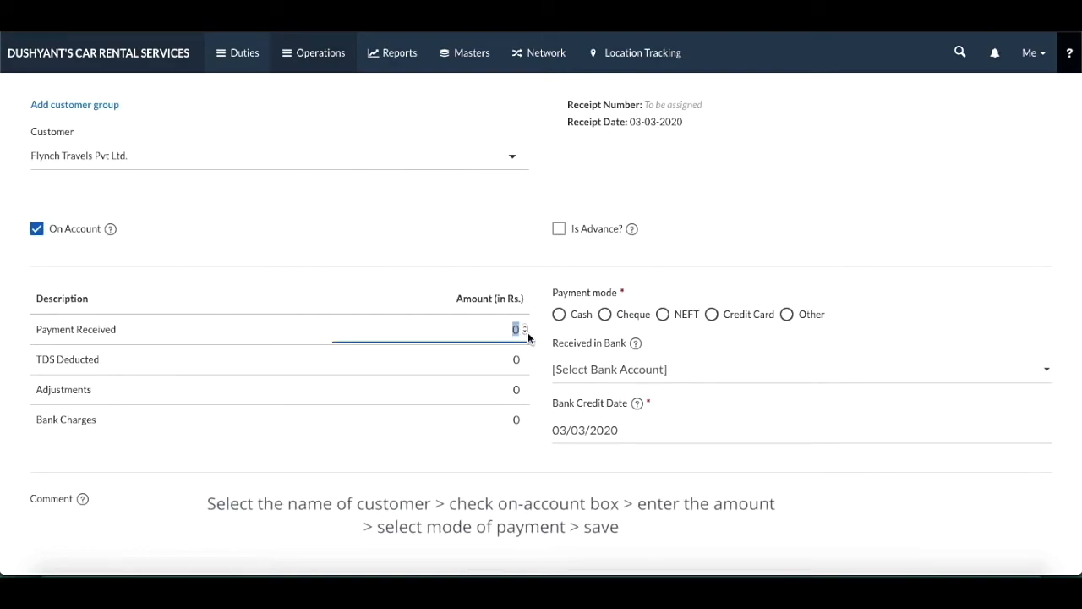
text(10000)
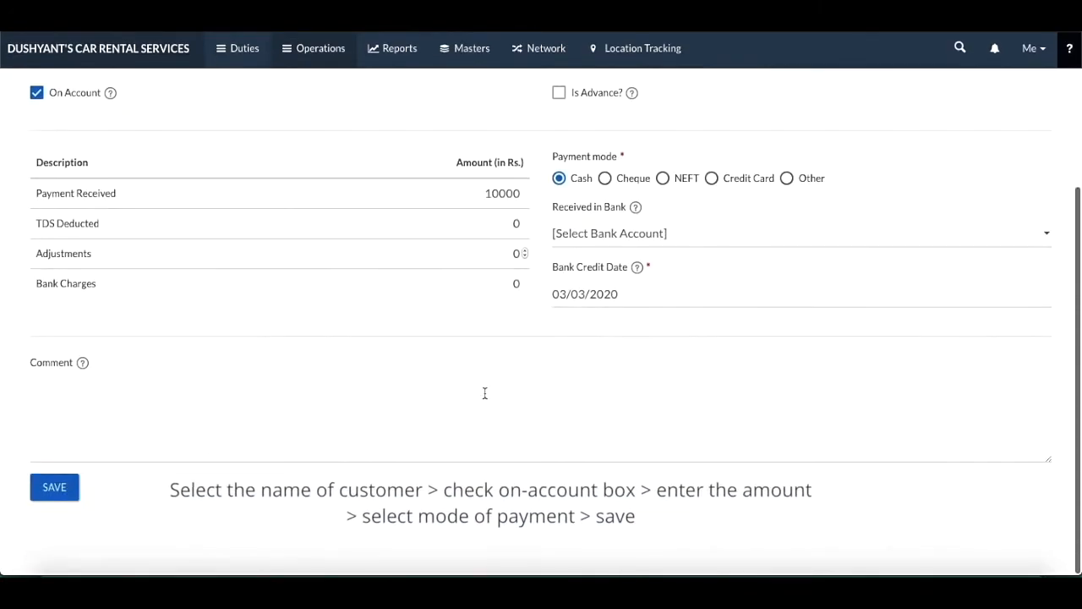
click(54, 487)
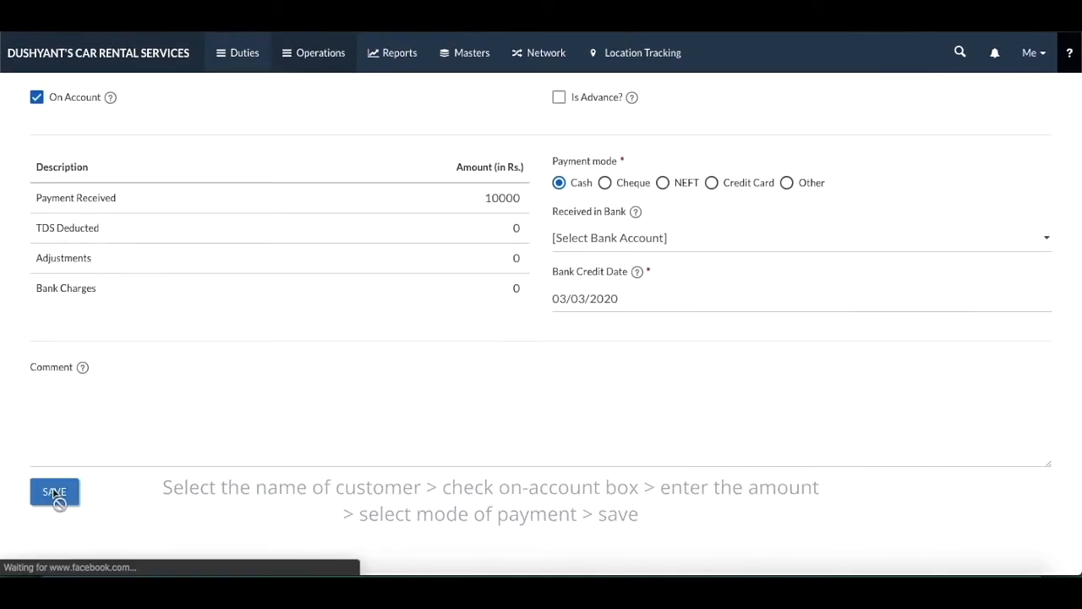
click(54, 491)
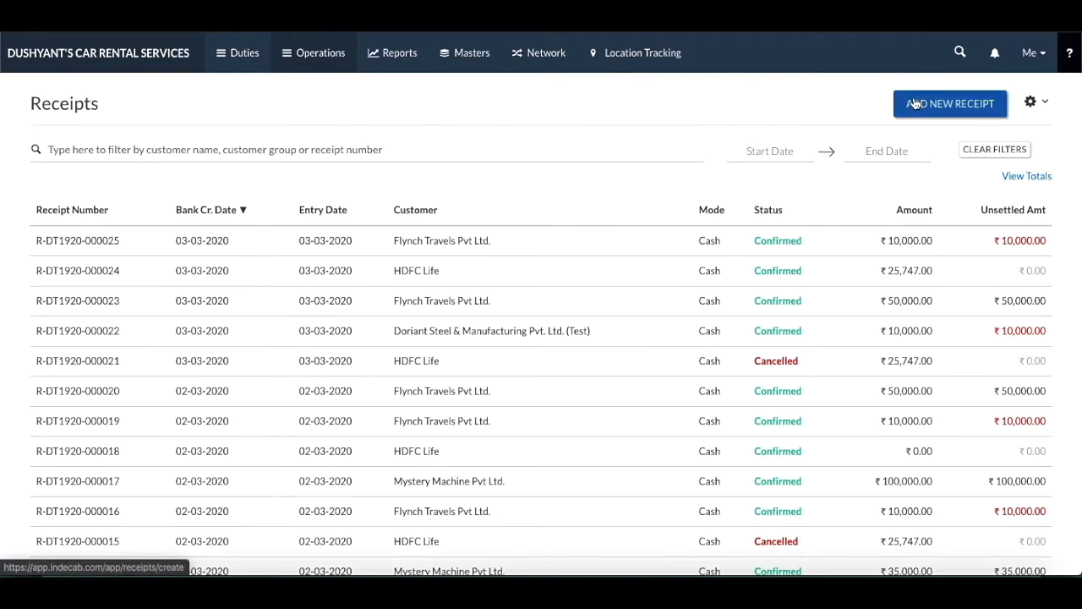
Step: Create and save a Lester Ltd advance receipt of 20000 paid in Cash
click(951, 104)
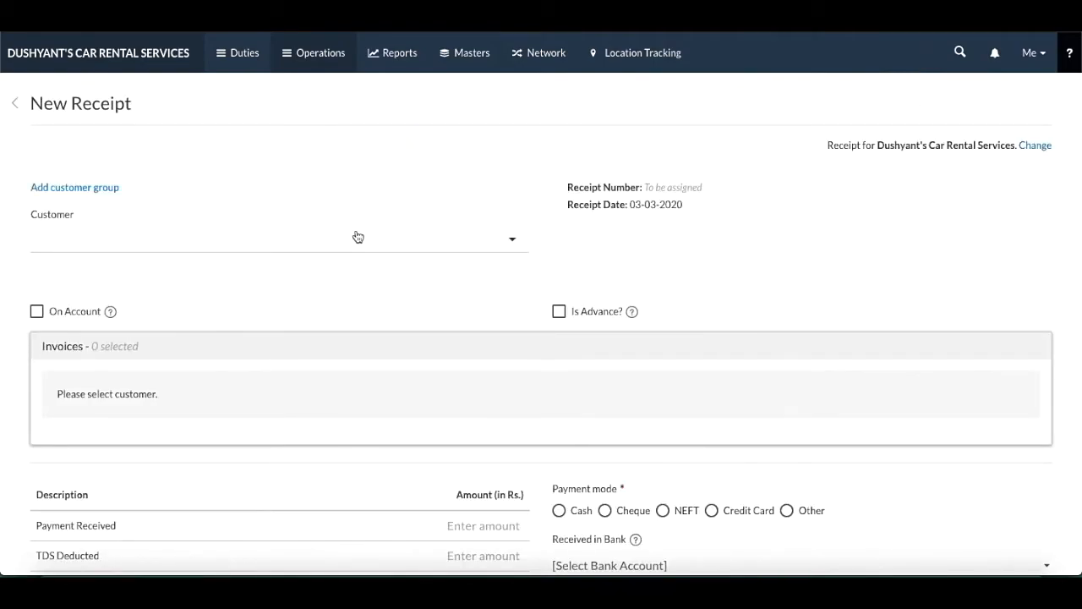
click(279, 236)
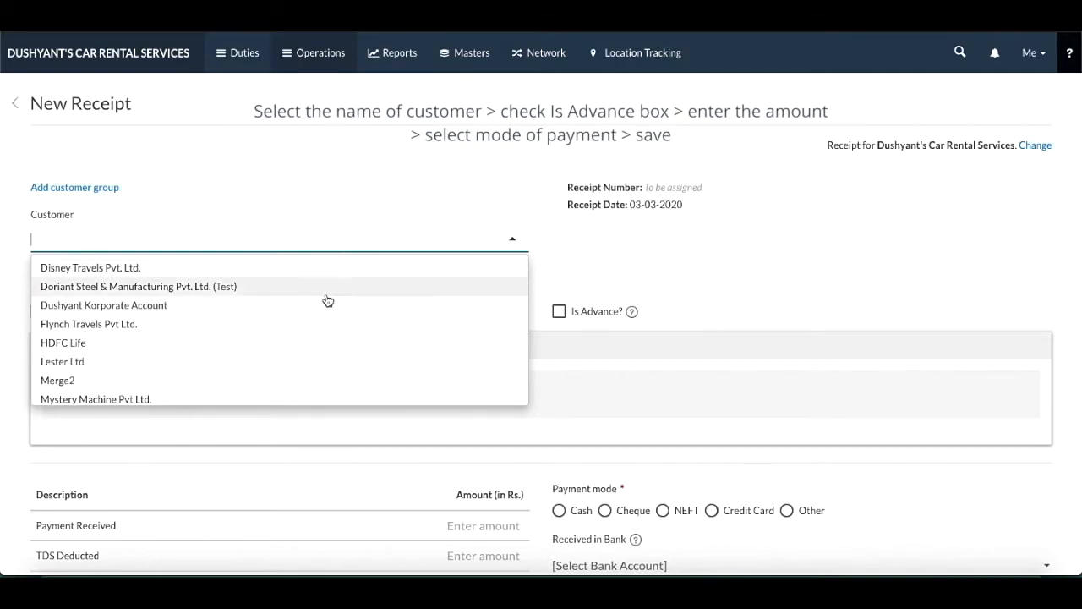
click(61, 362)
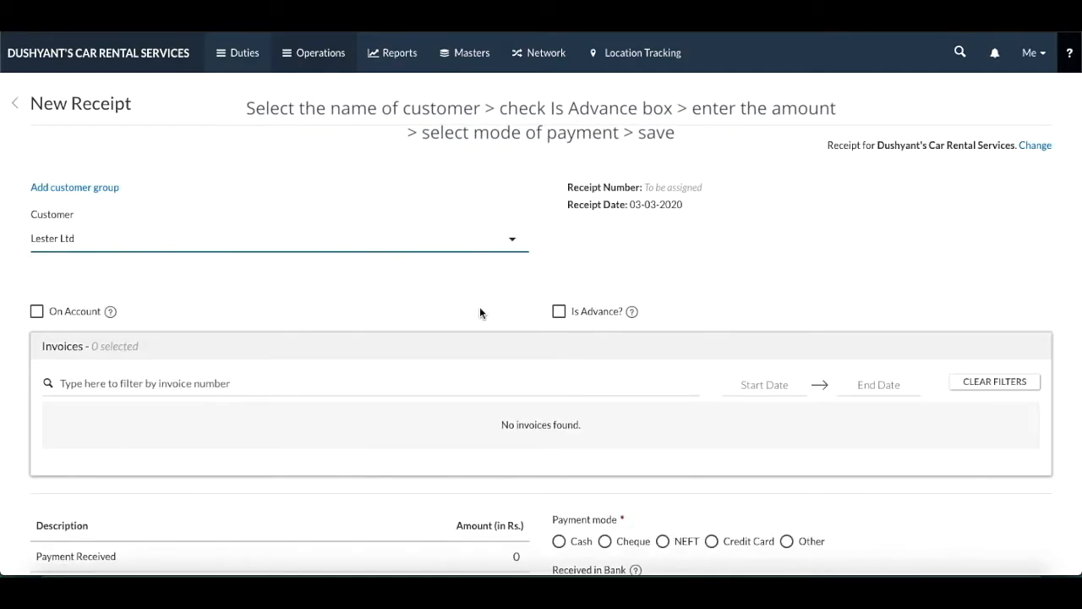
click(558, 311)
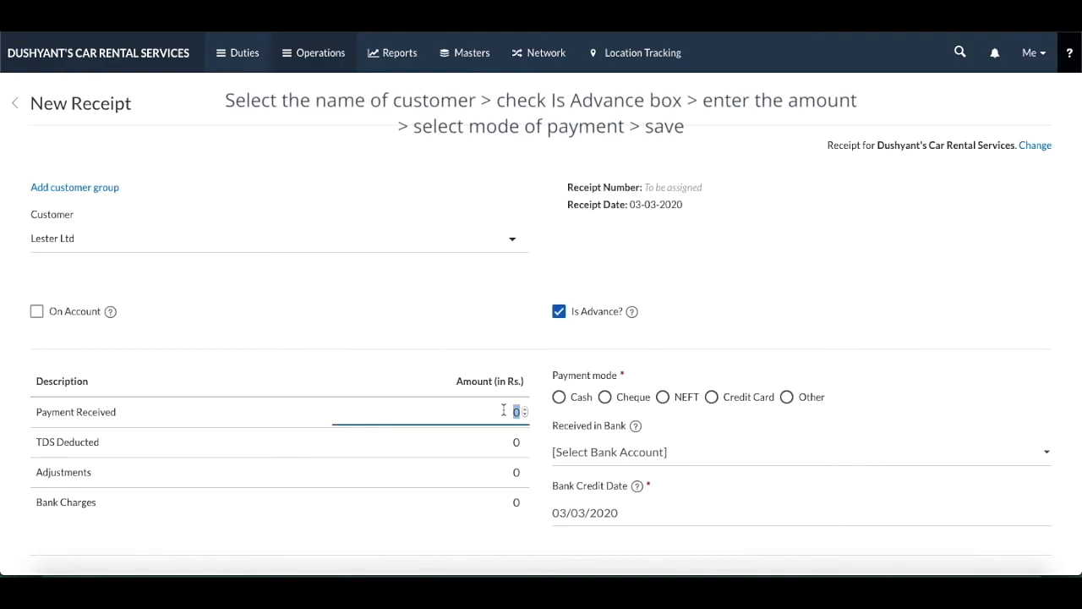
text(20000)
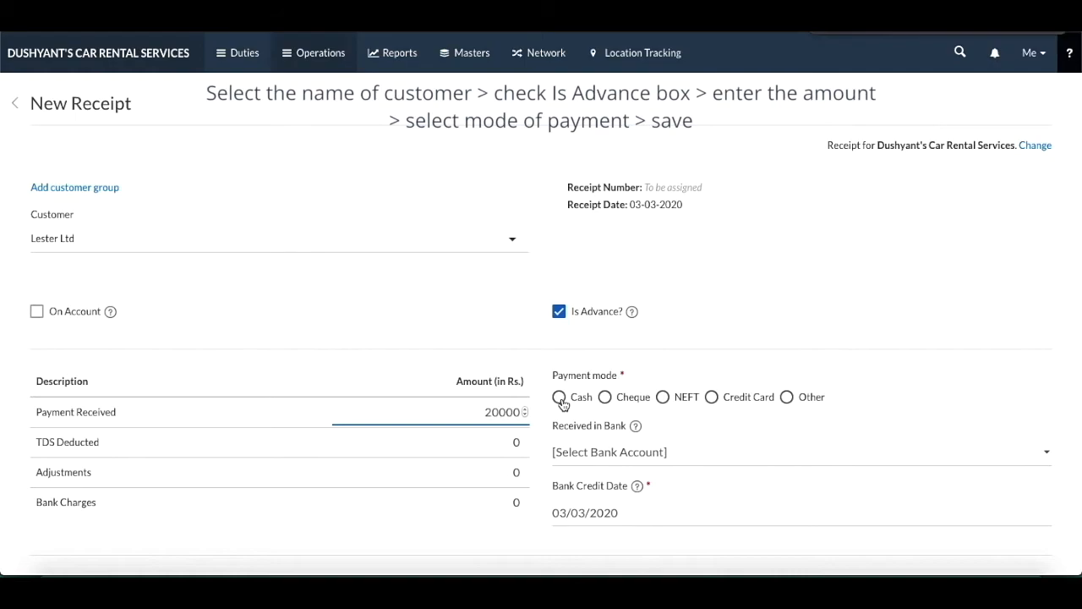
click(558, 395)
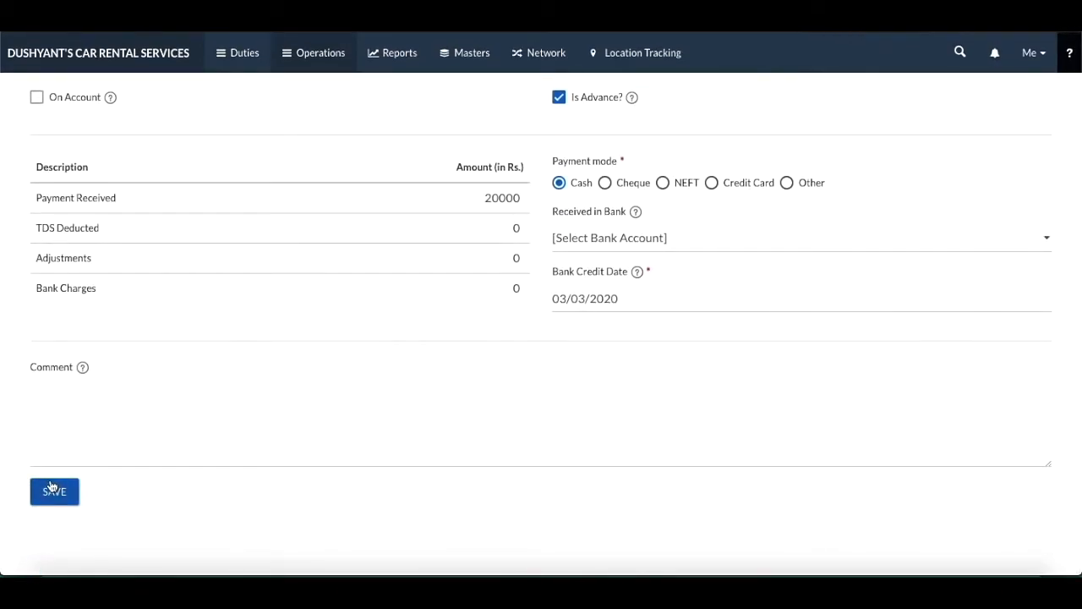
click(54, 491)
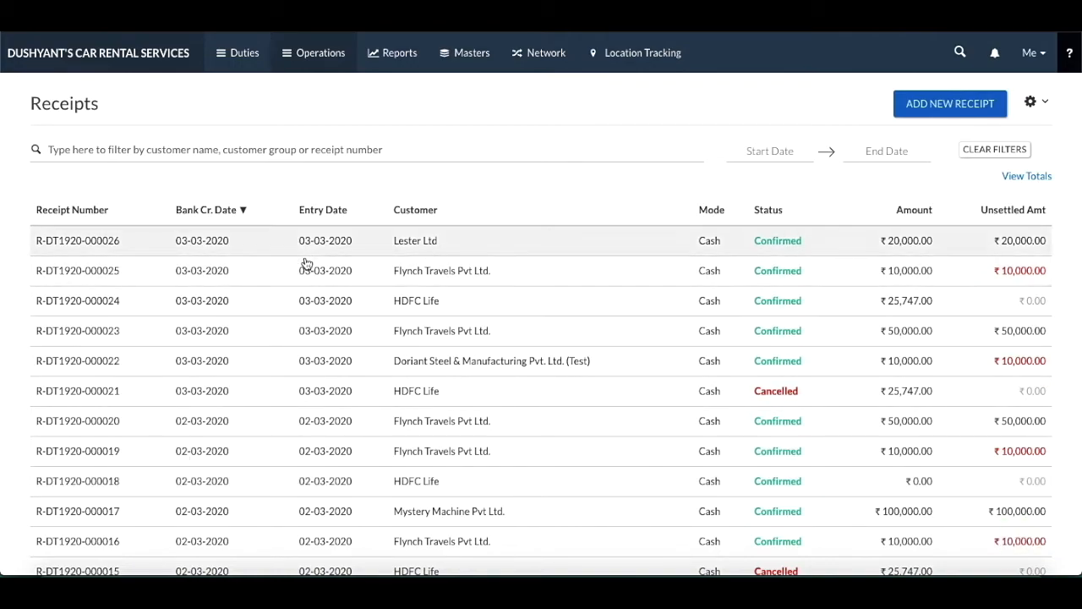
mouse_move(291, 267)
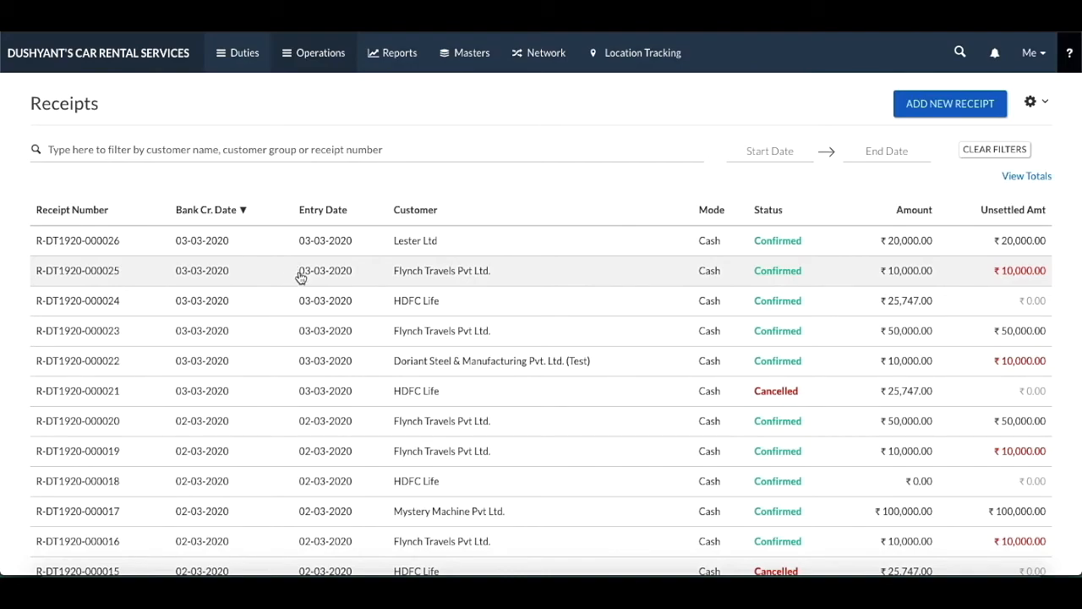
mouse_move(1055, 95)
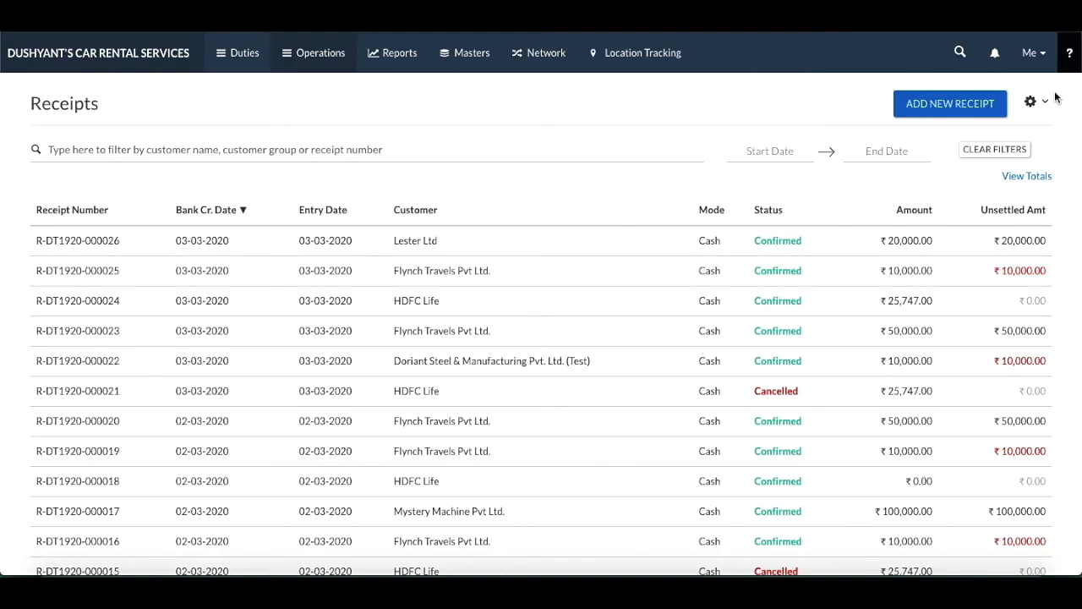
Step: Show the receipts list options with the Export choice
click(1032, 102)
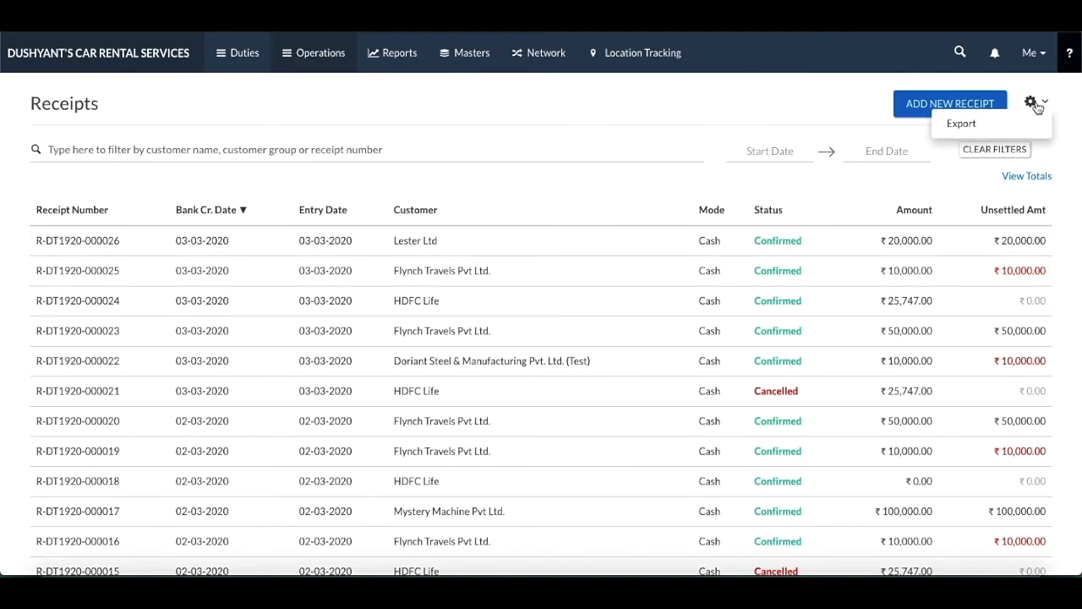
mouse_move(960, 123)
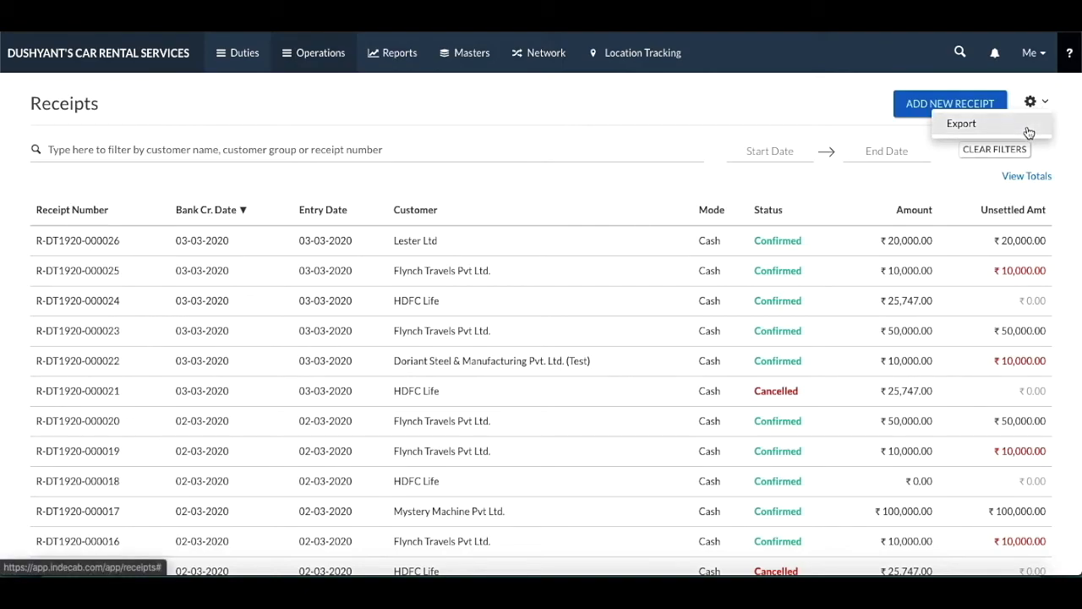